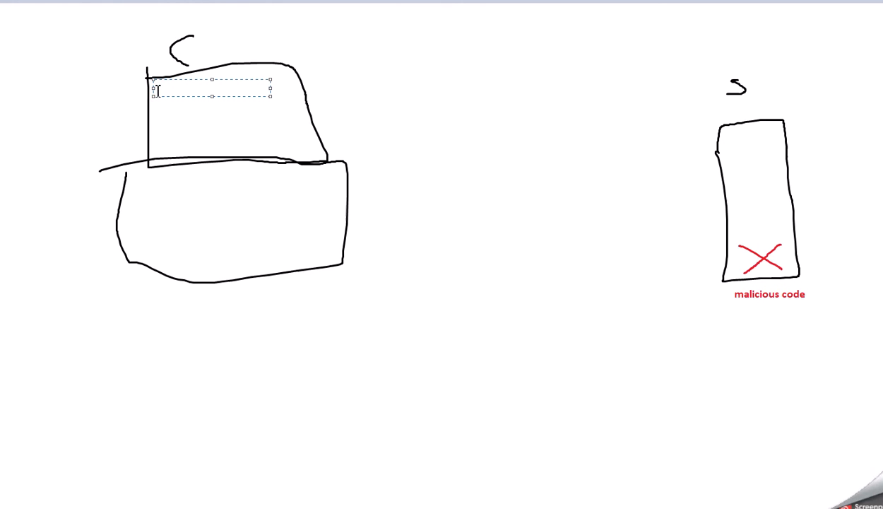
type("http://www.youtube.c")
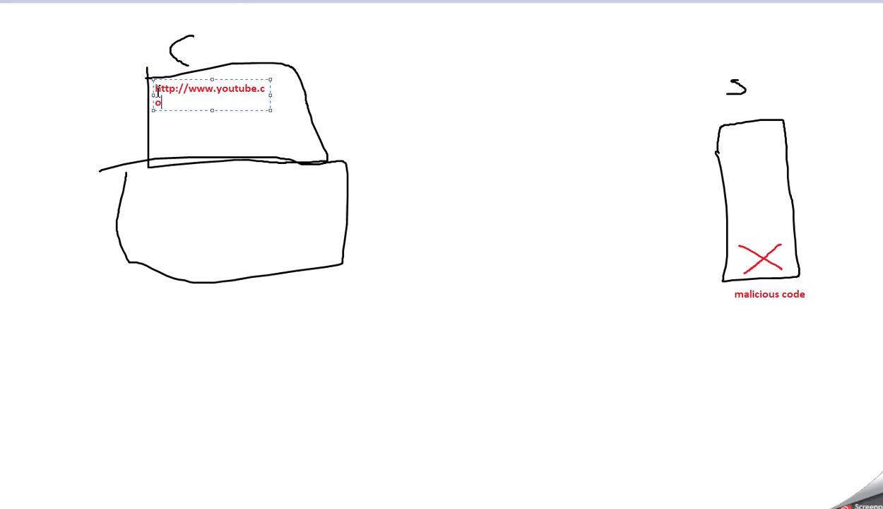
type("om")
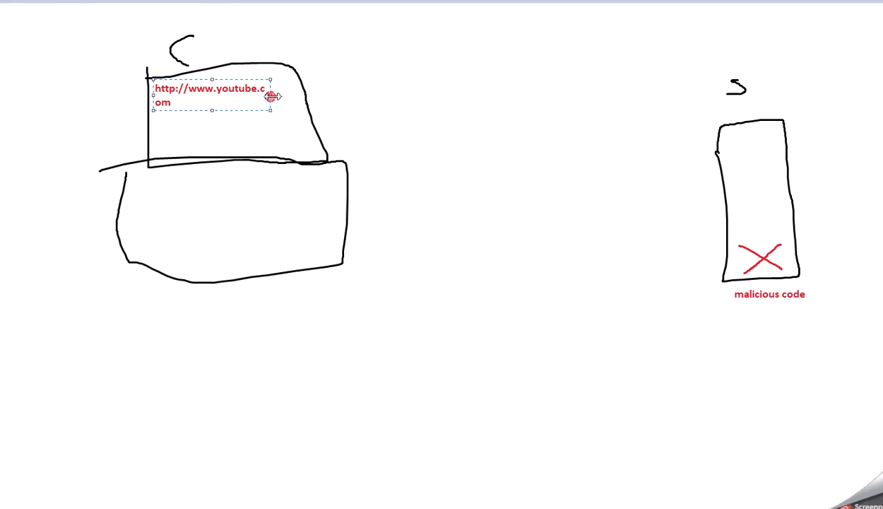
left_click_drag(297, 93, 628, 204)
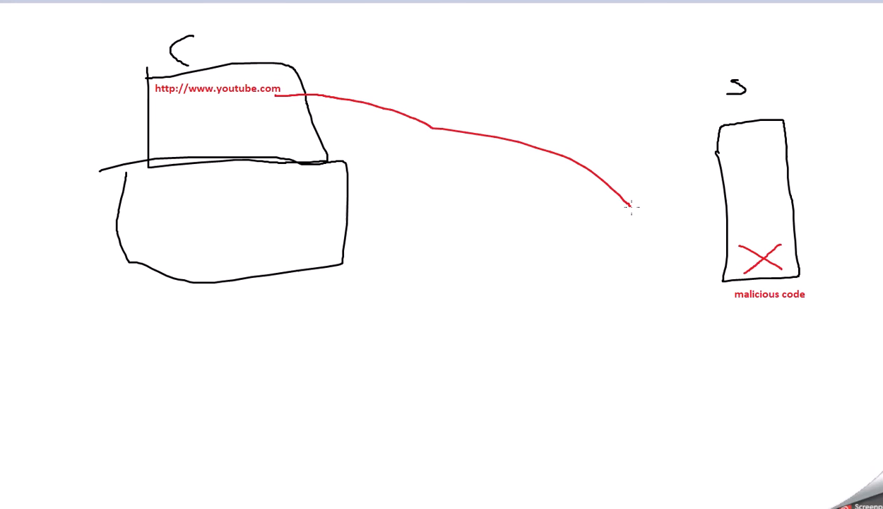
- Draw a red arrow from the address to the malicious-code server, labelled 'redirects you'
left_click_drag(625, 204, 734, 247)
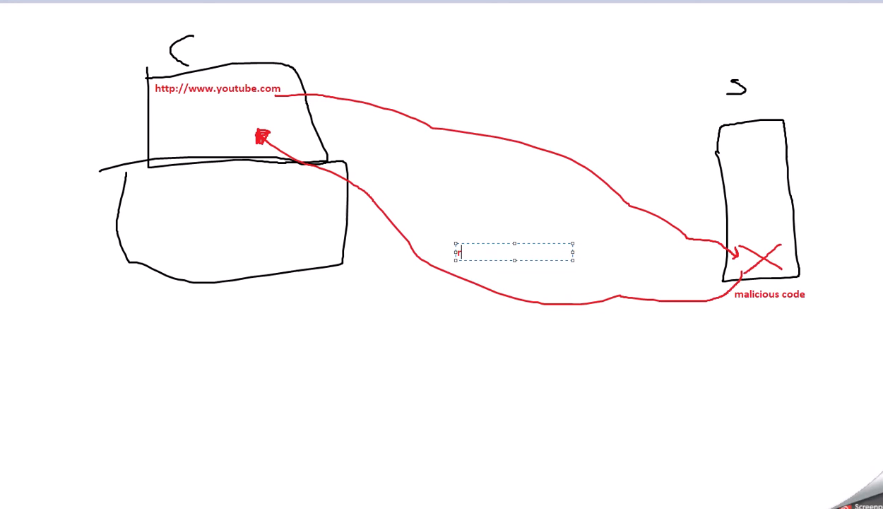
type("redirects you")
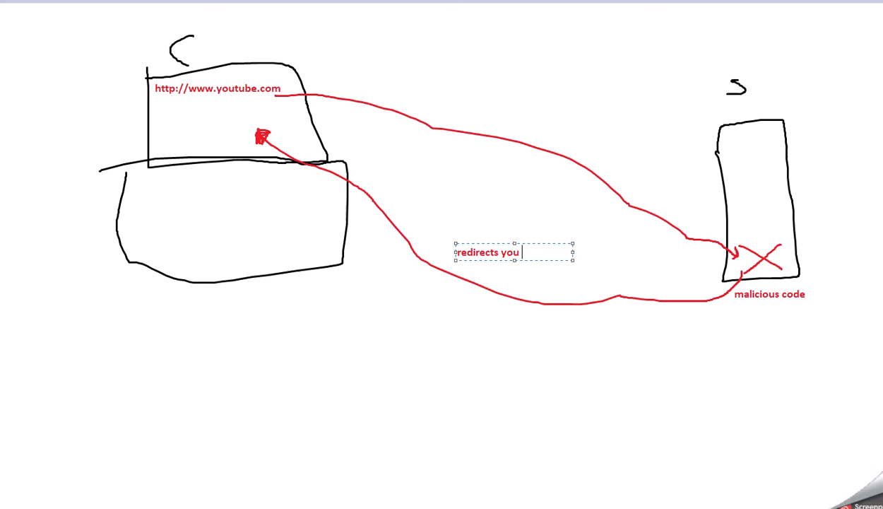